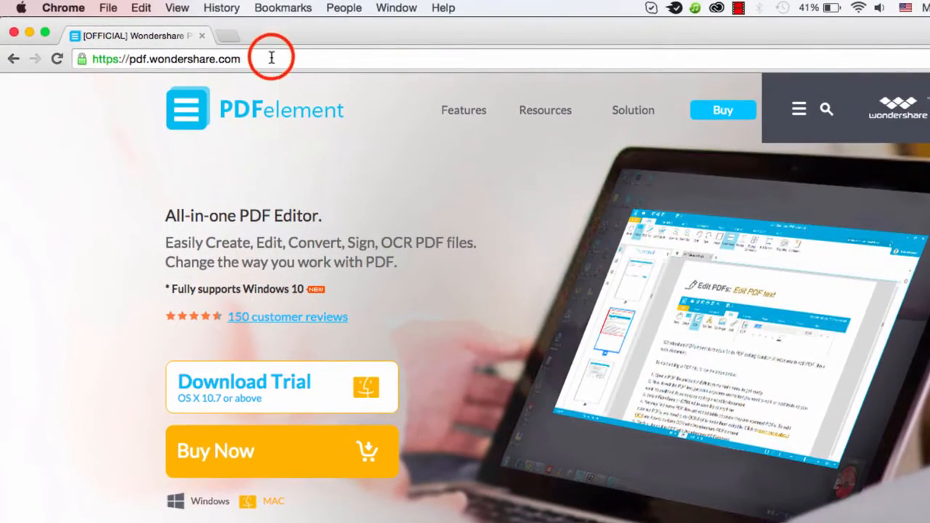
mouse_move(303, 396)
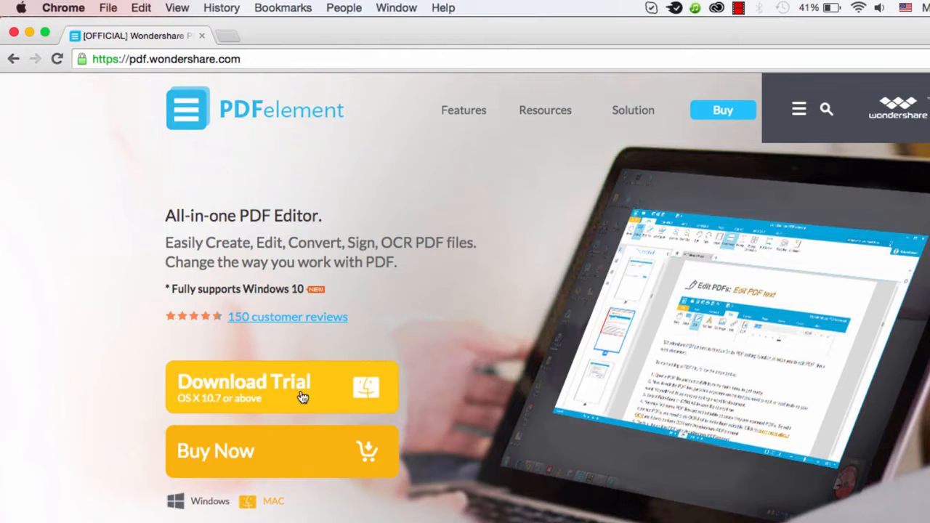
mouse_move(331, 317)
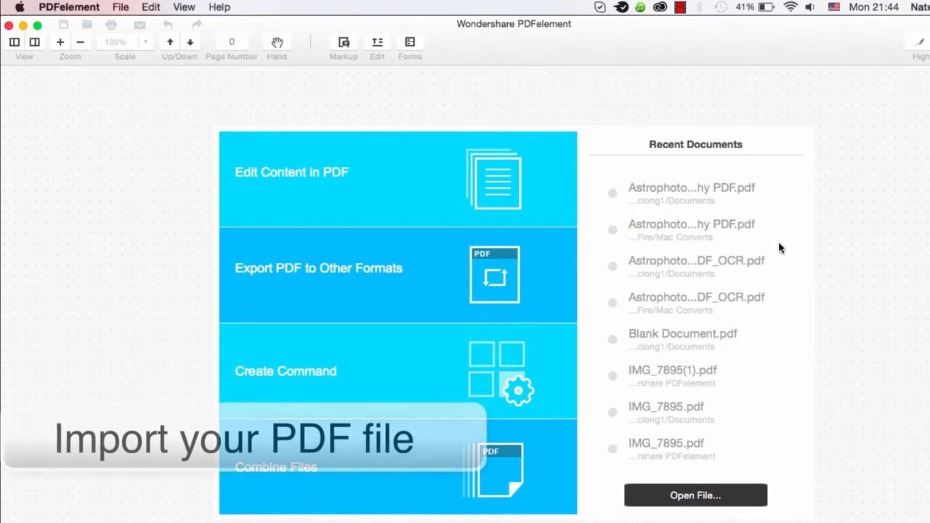
Open the Astrophotography PDF from Recent Documents.
left_click(691, 187)
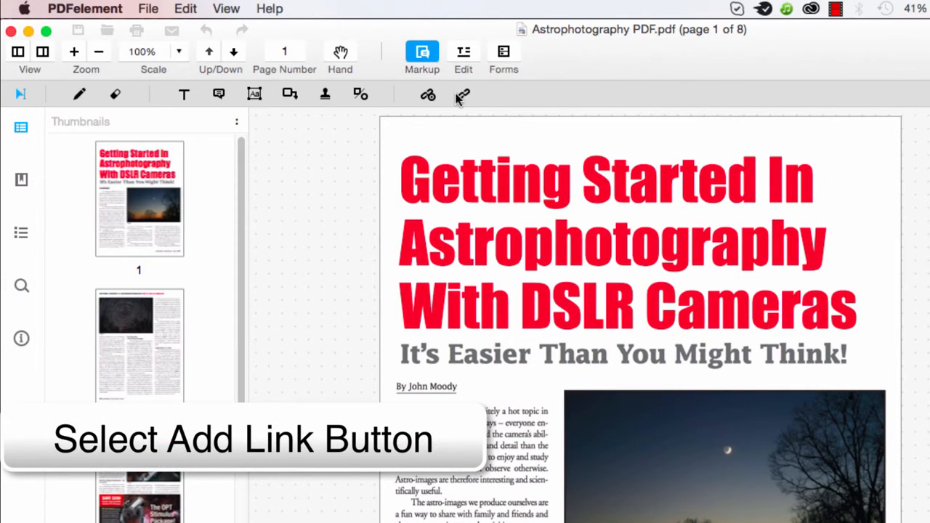
mouse_move(427, 94)
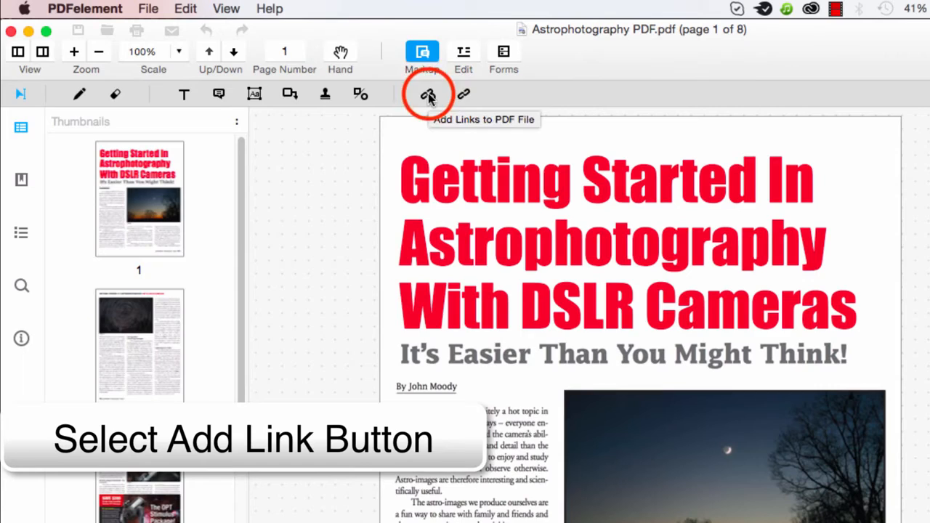
Draw a link area around the subtitle 'It's Easier Than You Might Think!' with Add Links.
left_click(428, 96)
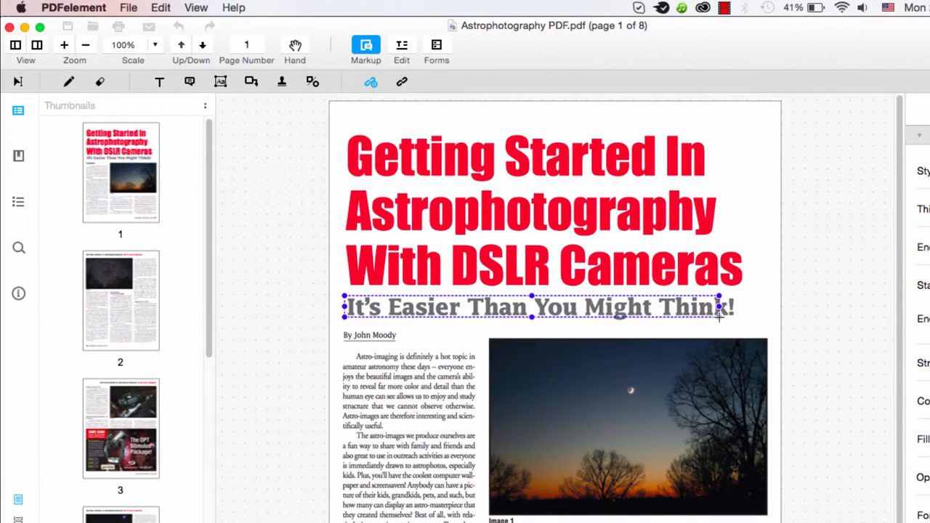
left_click(401, 82)
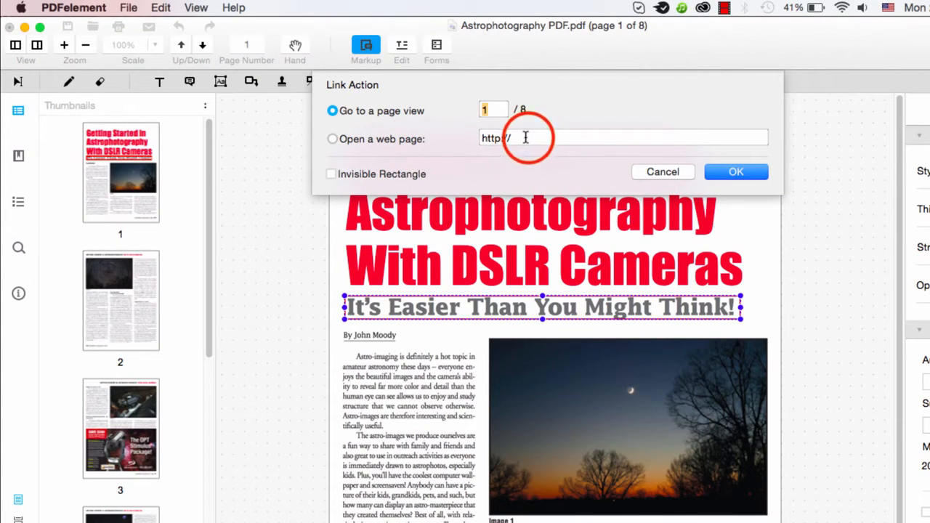
left_click(332, 139)
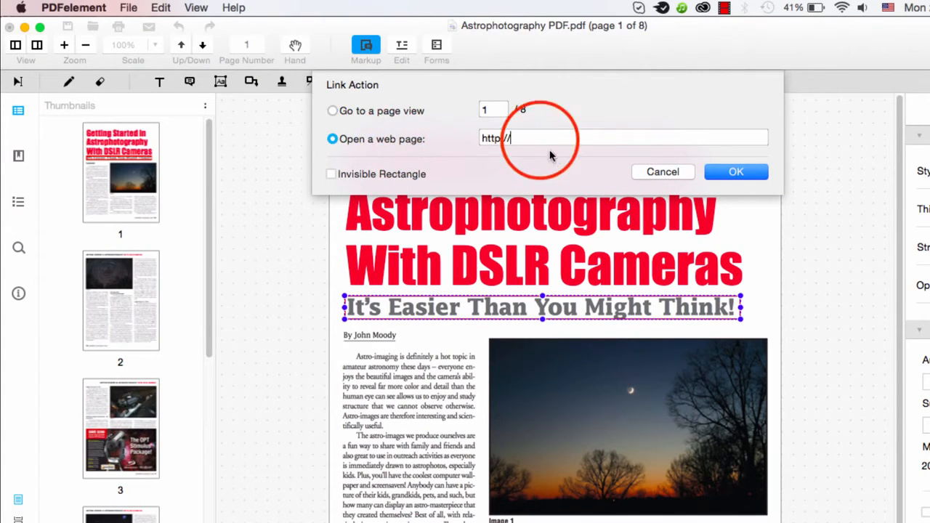
type("pd")
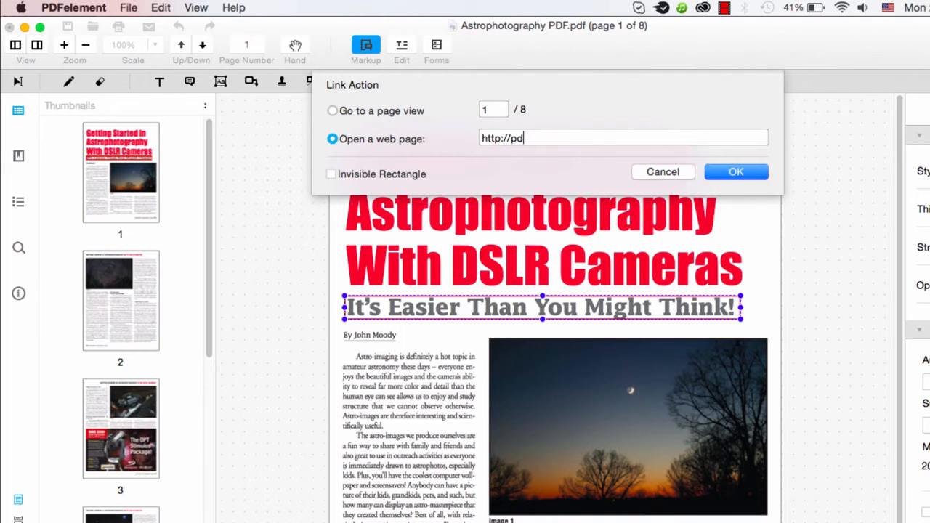
type("f.wondershare")
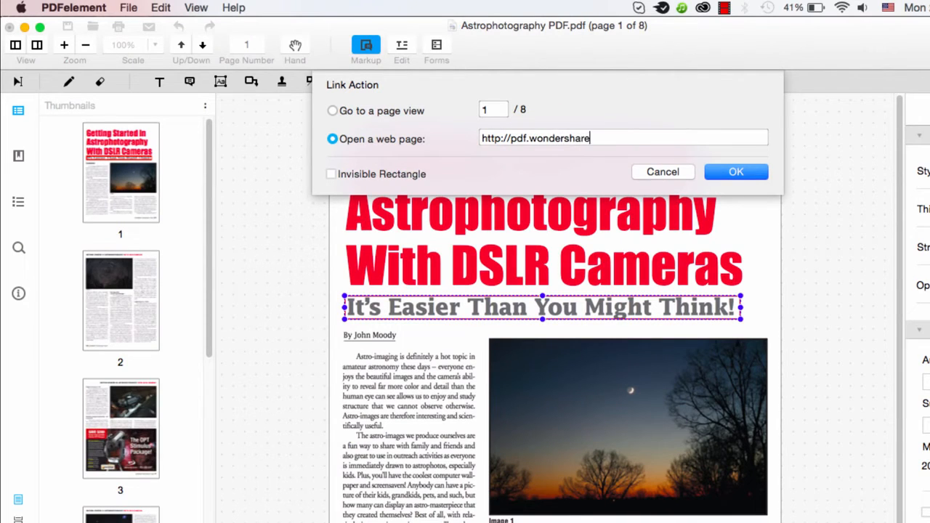
left_click(735, 172)
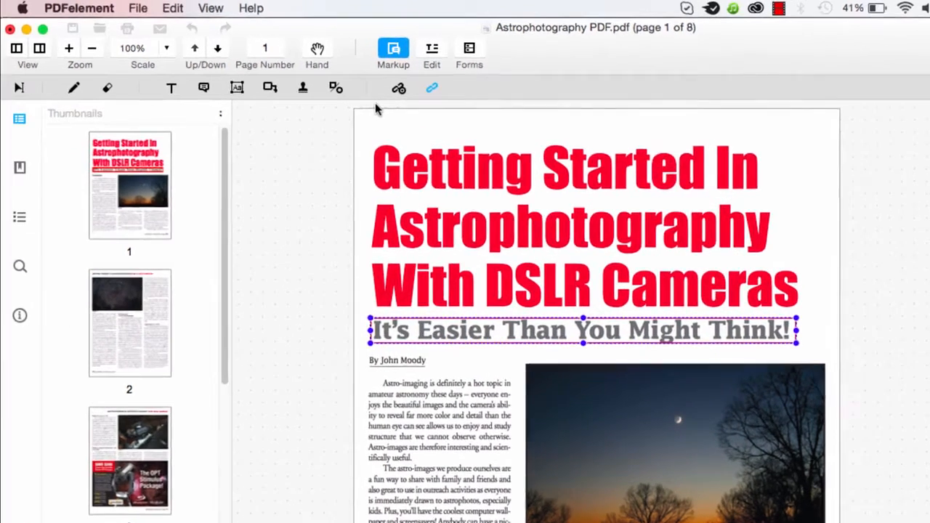
Save As into Documents, replacing the existing Astrophotography PDF.pdf.
left_click(137, 8)
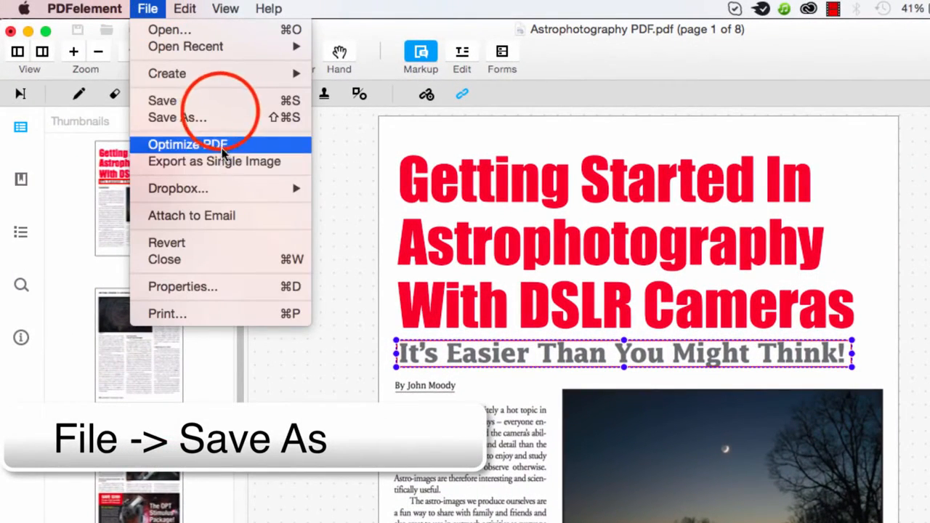
left_click(176, 117)
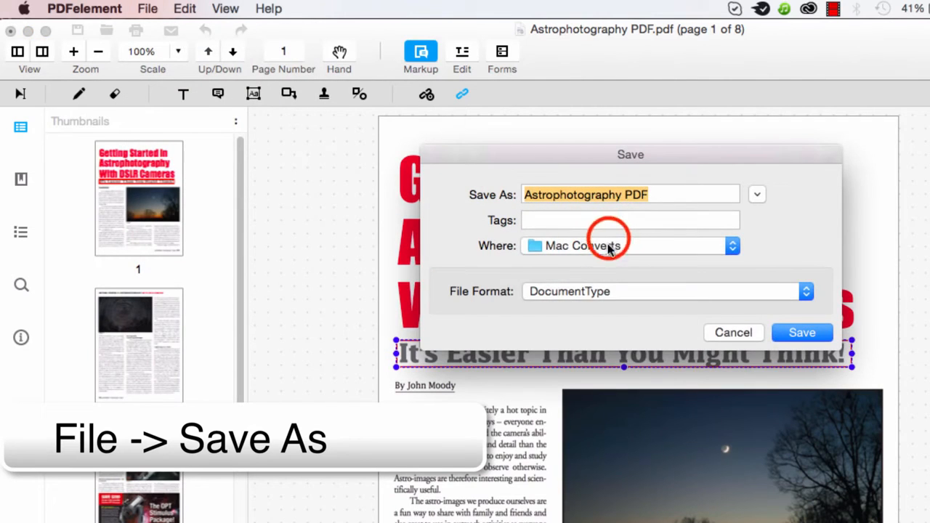
left_click(733, 245)
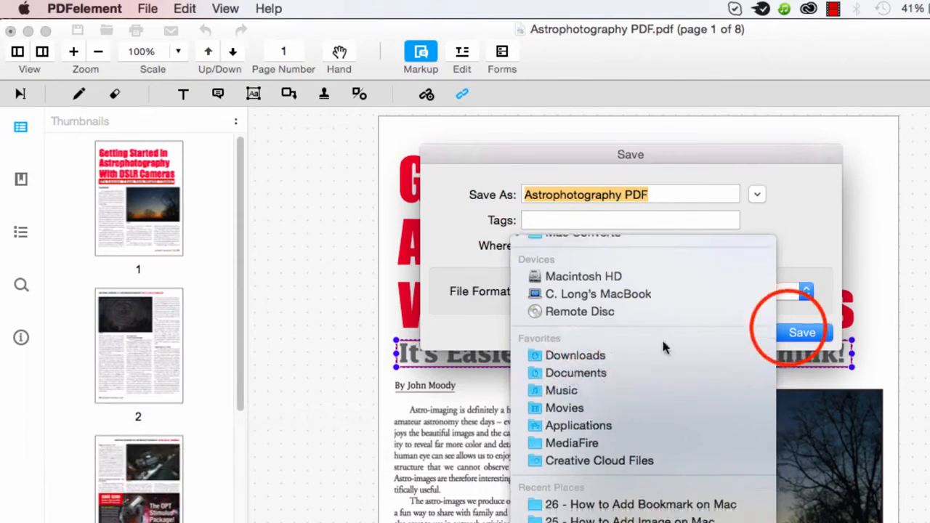
left_click(802, 332)
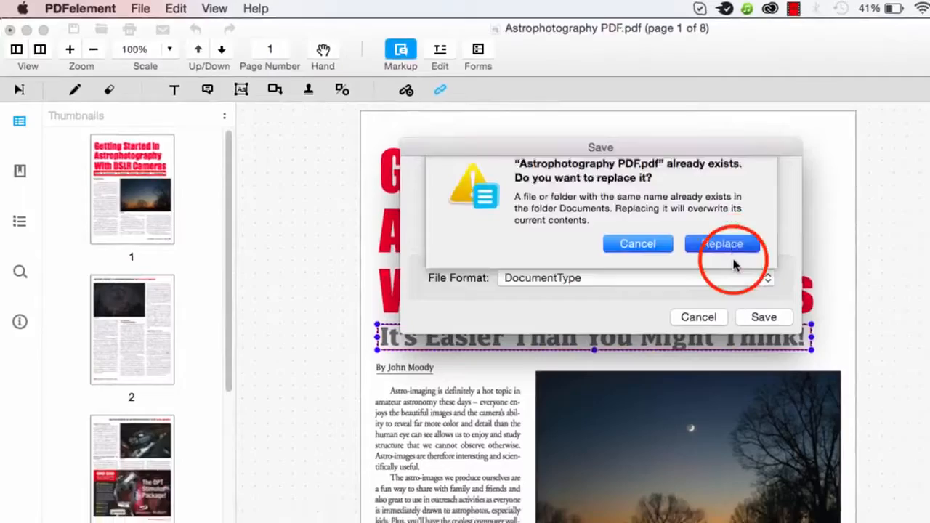
left_click(722, 243)
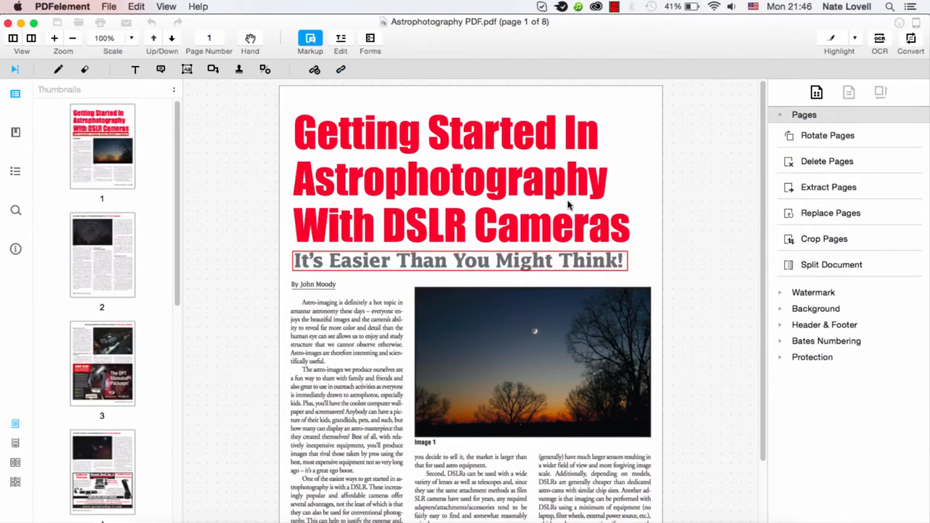